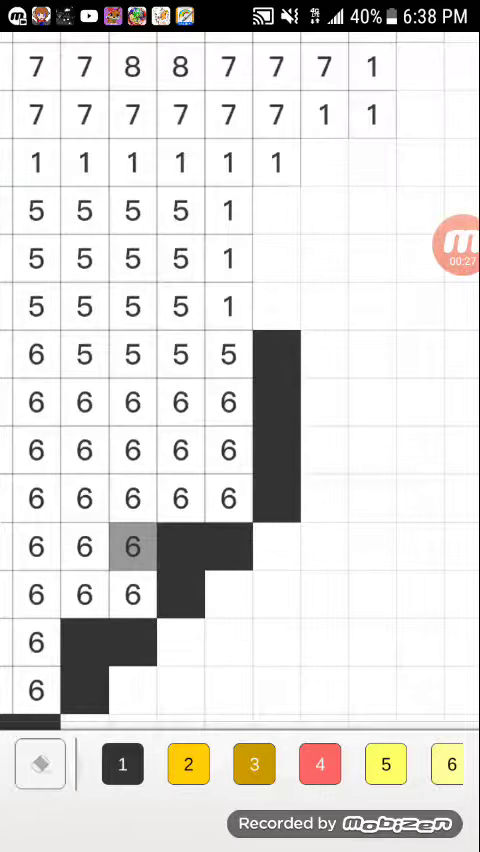
Fill two cells numbered 1 along the cone's edges with black
left_click(122, 764)
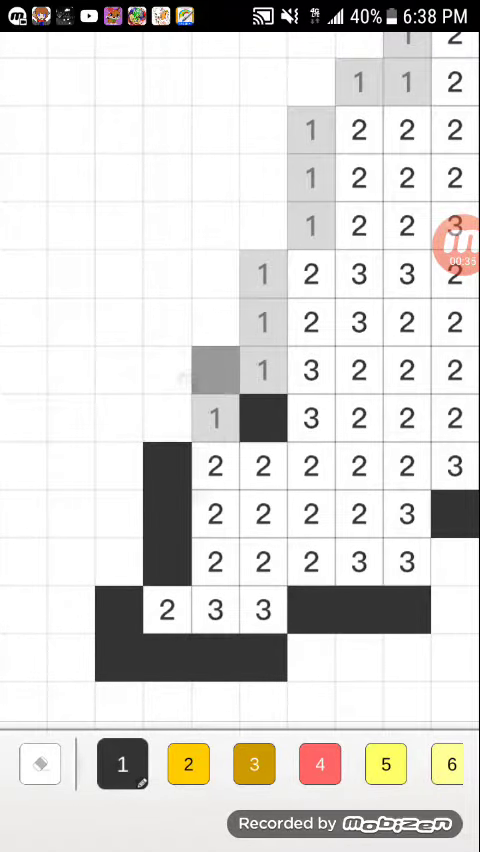
left_click(216, 416)
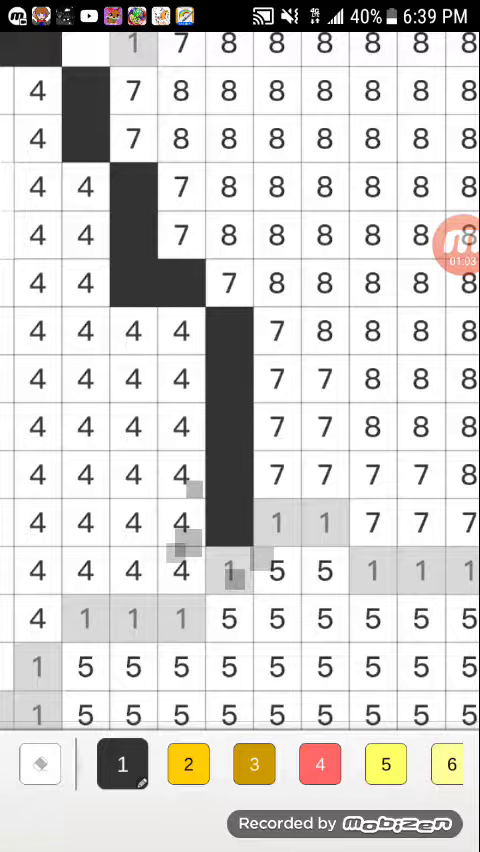
Fill the last remaining outline cell numbered 1 black, completing the dark outline
scroll("down", 3)
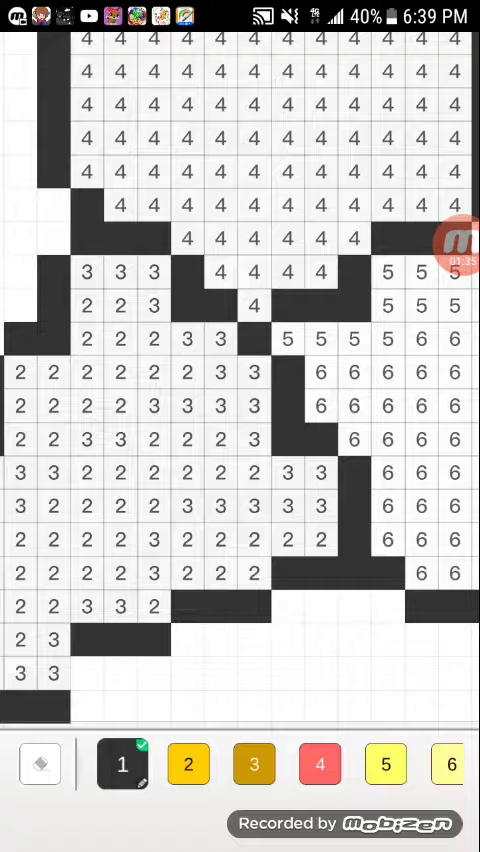
left_click(188, 764)
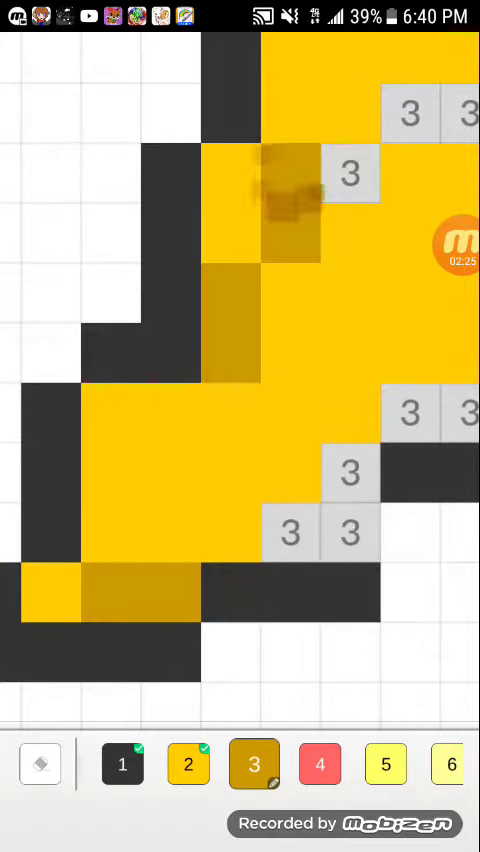
Fill the last cone cell numbered 3 dark yellow, mark the picture complete and play its colouring replay
left_click(450, 244)
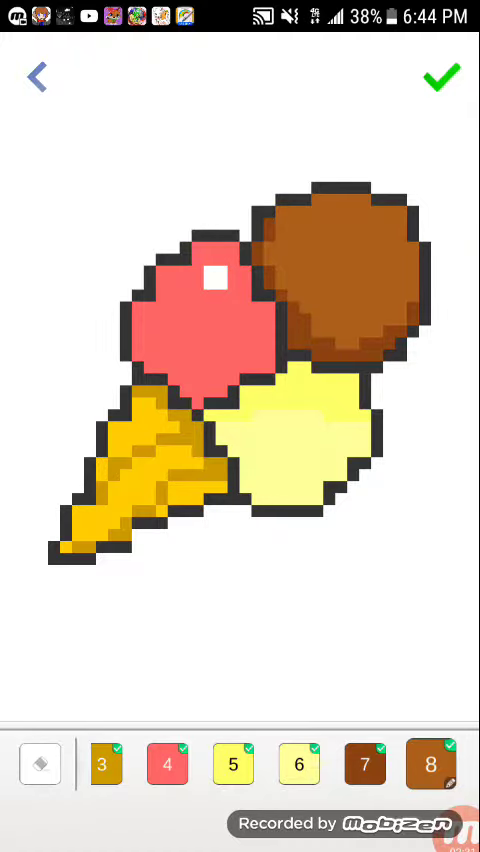
left_click(440, 76)
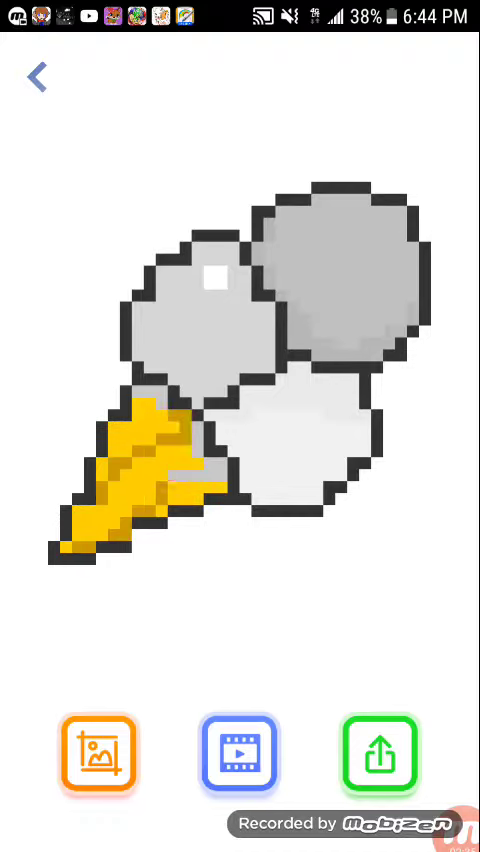
left_click(196, 320)
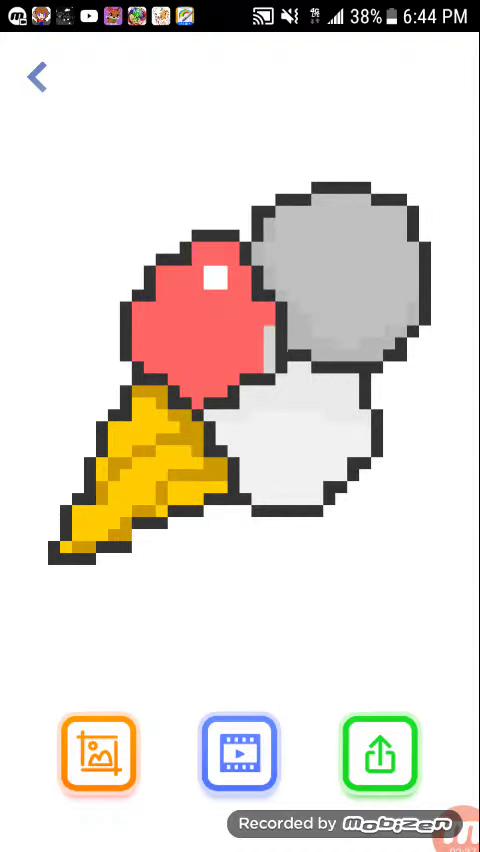
left_click(300, 450)
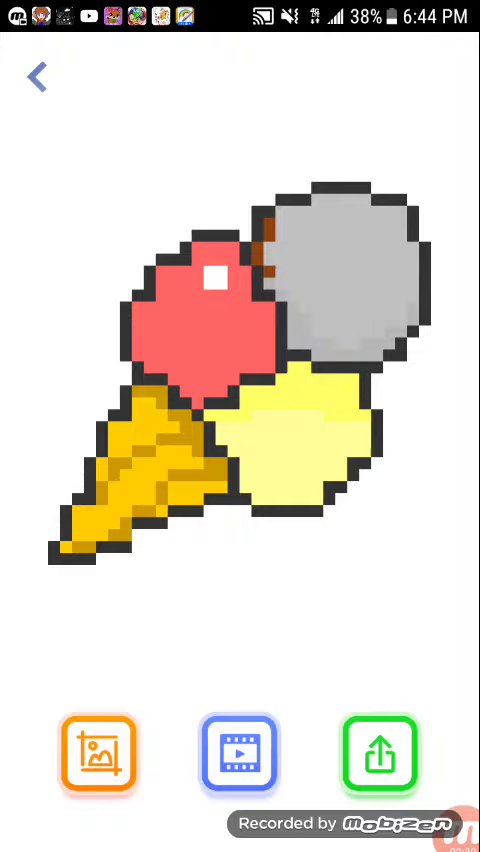